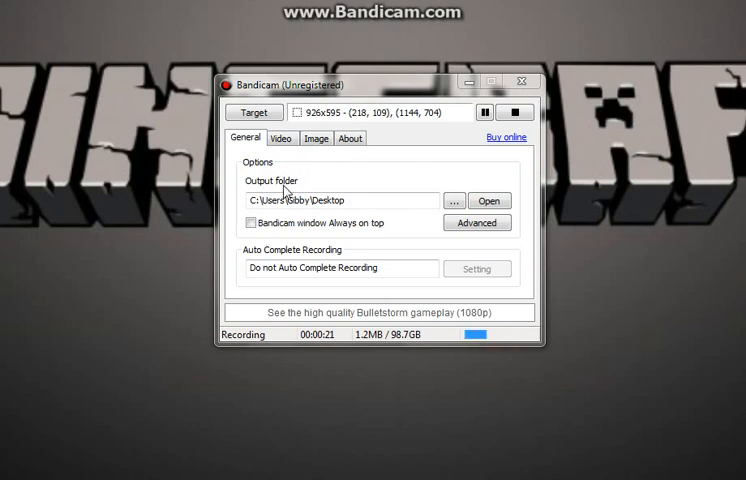
mouse_move(291, 189)
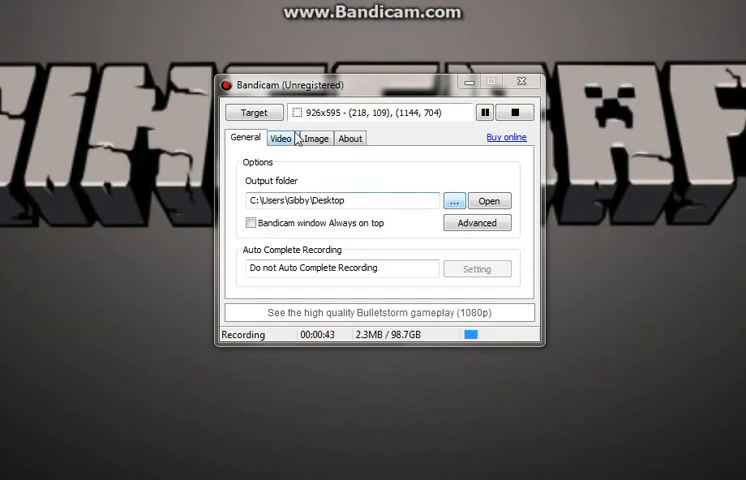
mouse_move(283, 140)
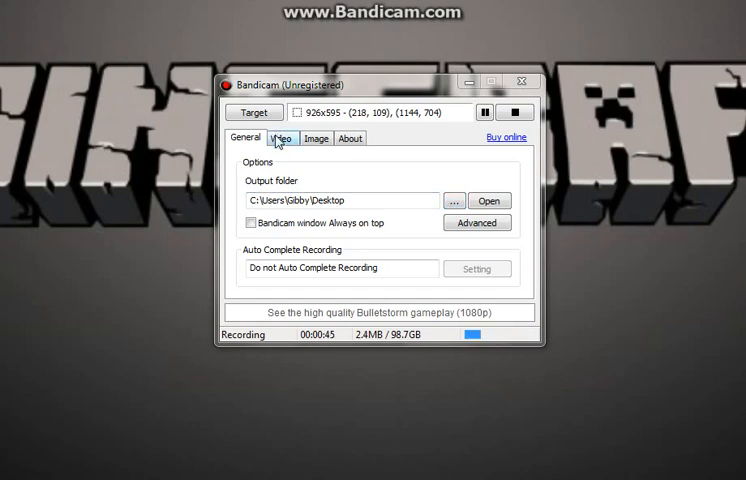
- Confirm Alt as the record/stop hotkey, then view the Image settings (F11 capture, JPG)
click(283, 138)
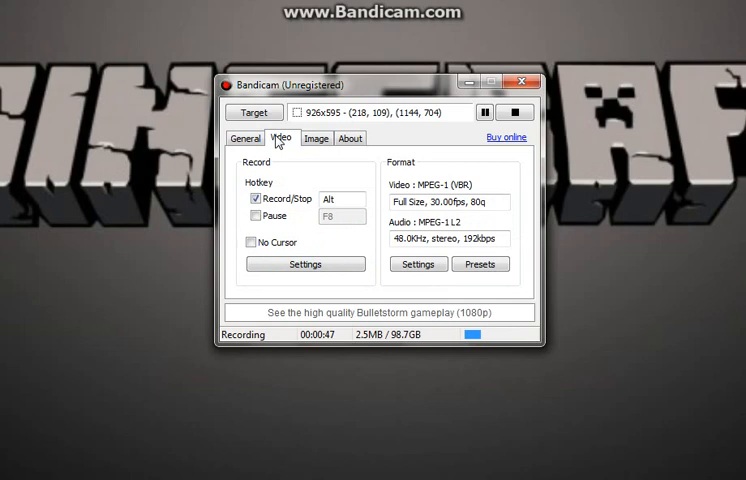
mouse_move(262, 182)
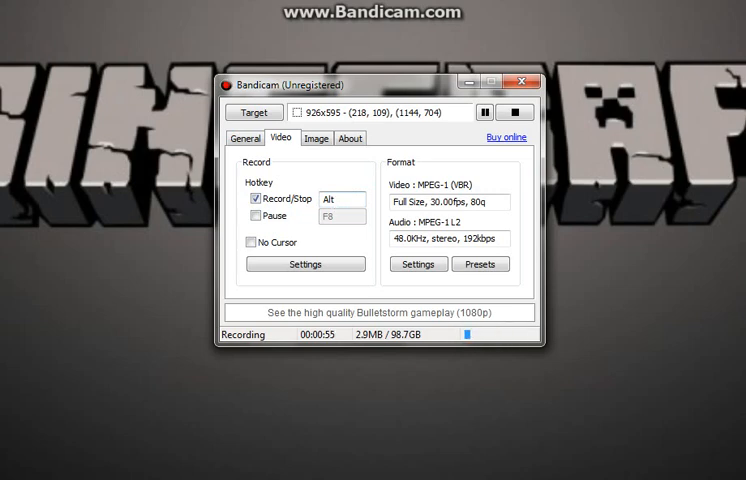
mouse_move(347, 193)
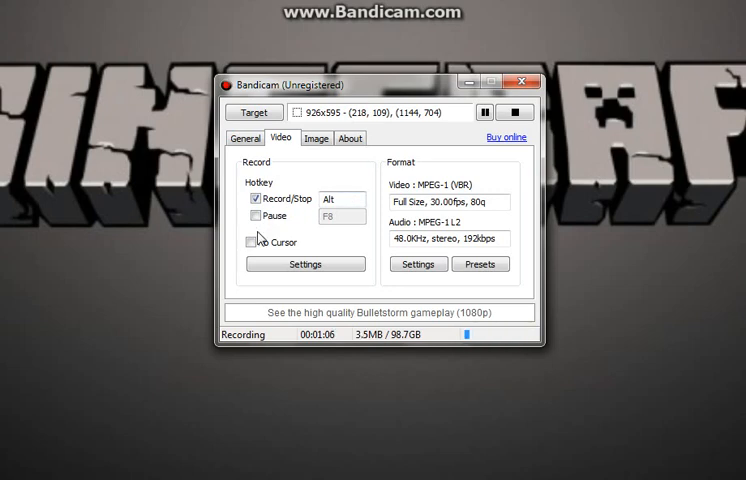
click(252, 243)
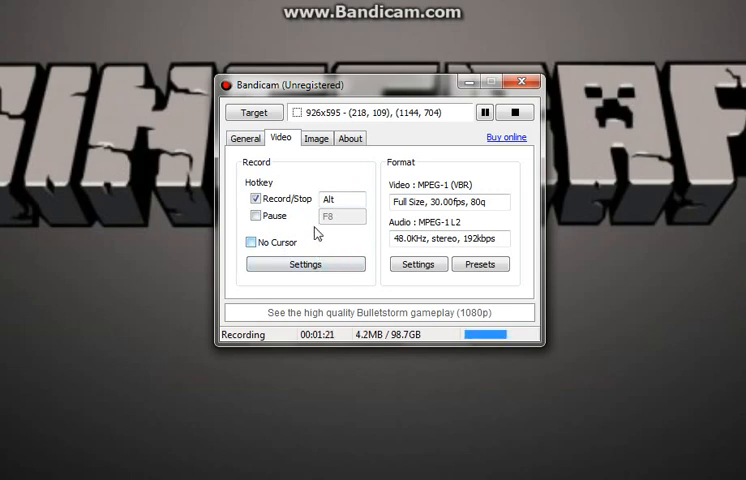
click(316, 138)
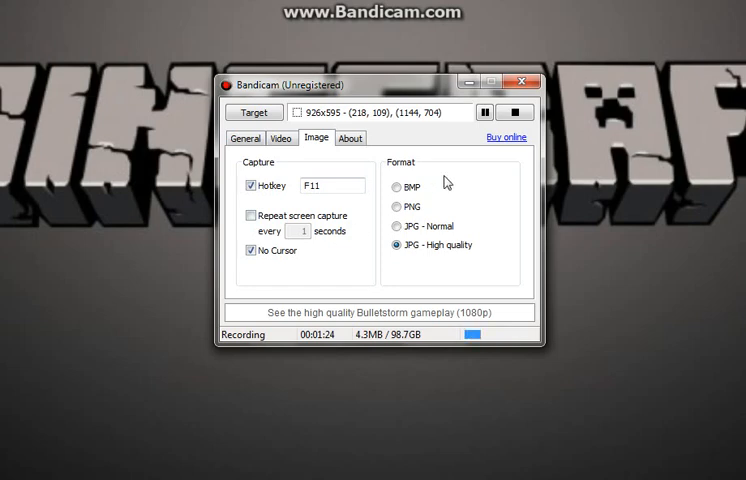
- Check the About page (version 1.7.6, unregistered), then return to the Video settings
click(349, 137)
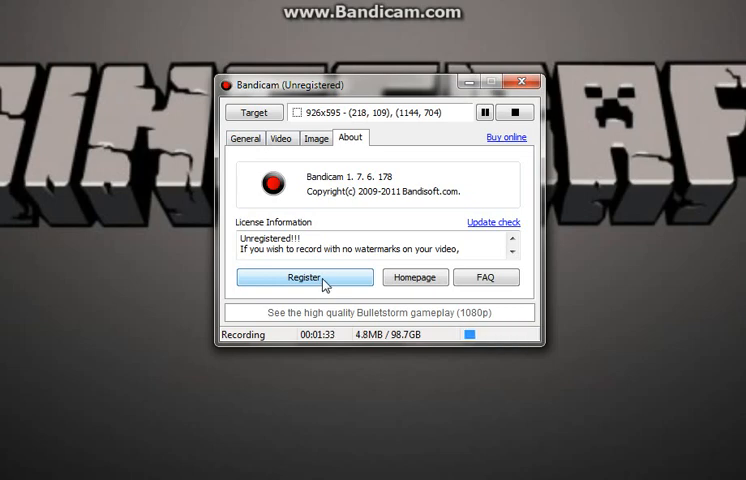
mouse_move(438, 167)
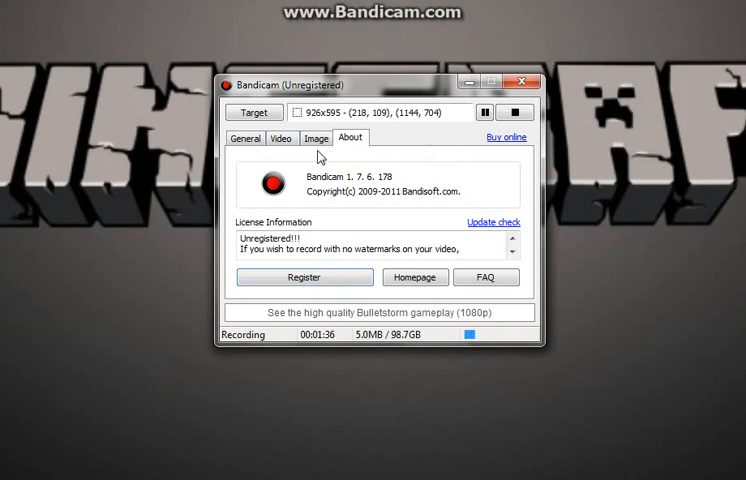
click(281, 138)
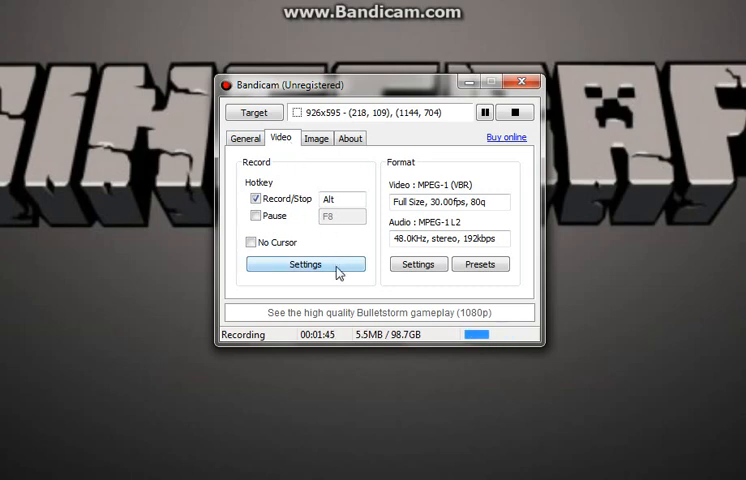
click(253, 138)
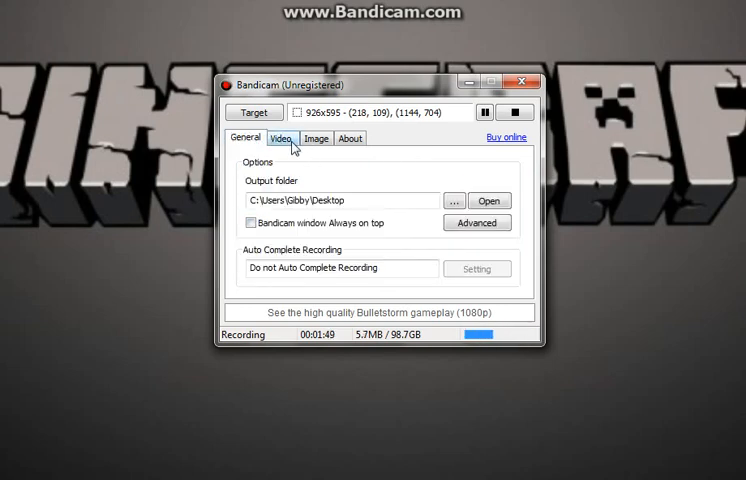
click(286, 138)
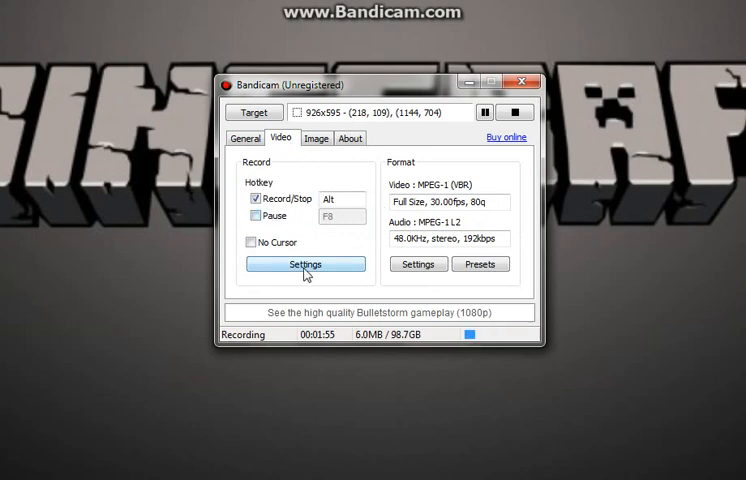
- Set the Logitech headset microphone as primary sound device, Win7 Sound secondary, and view Logo options
click(305, 264)
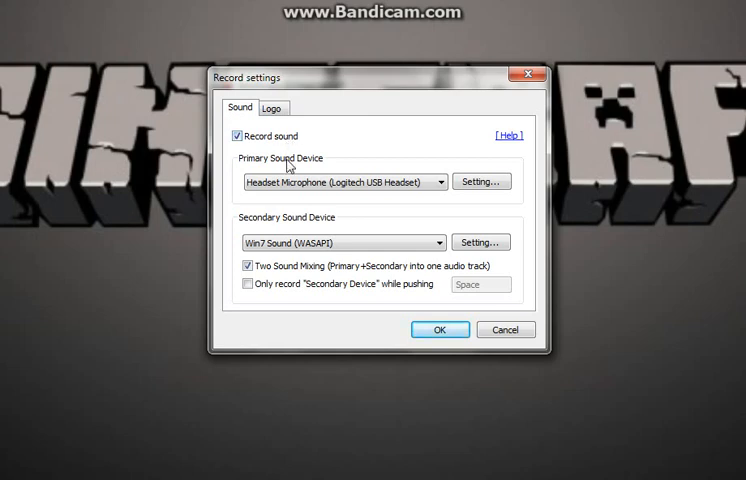
mouse_move(313, 224)
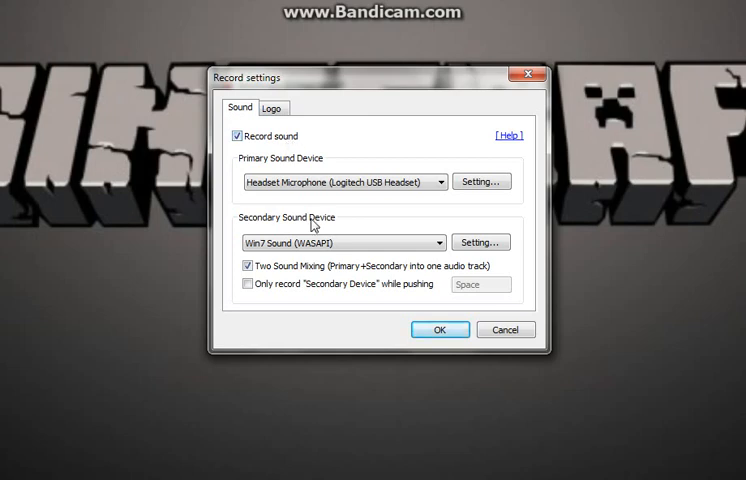
click(435, 181)
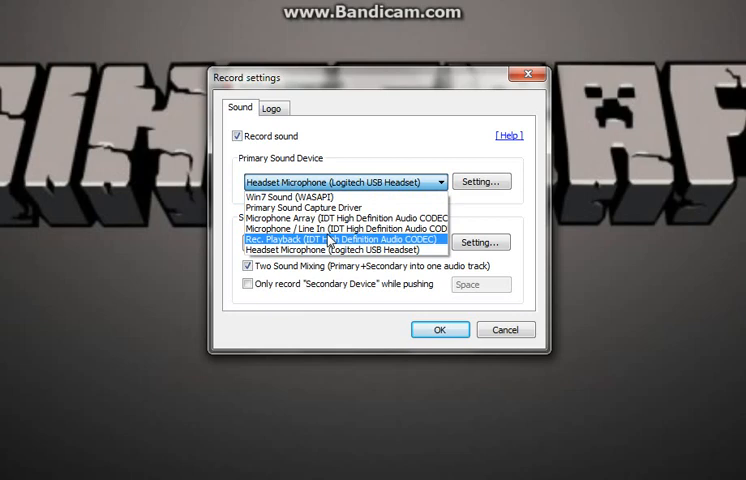
mouse_move(340, 194)
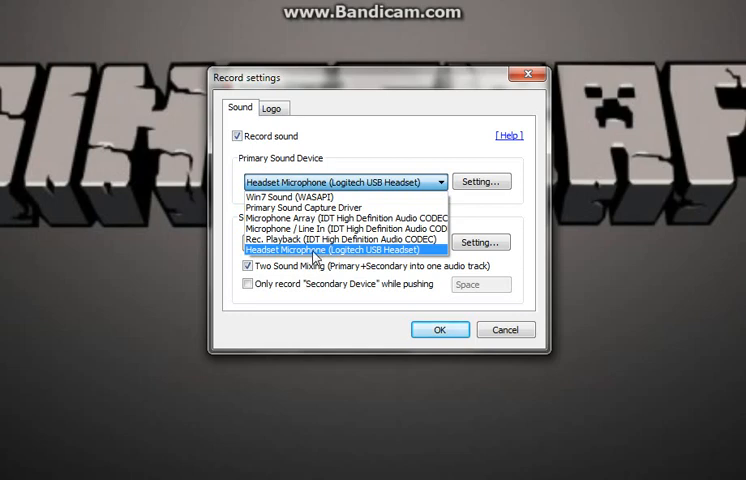
click(333, 245)
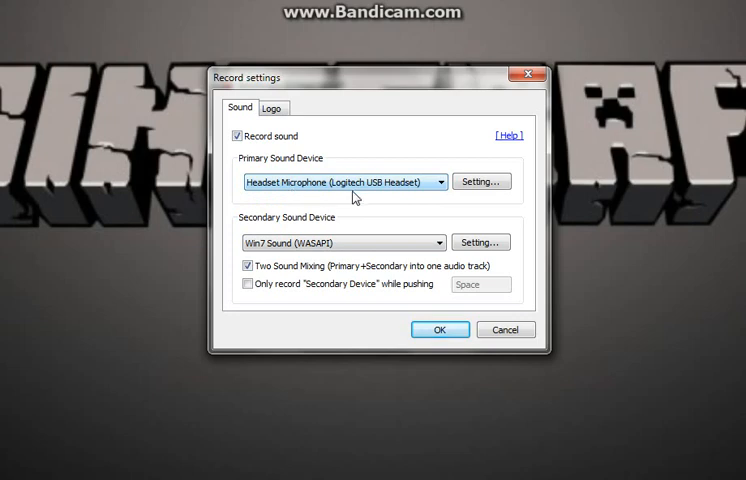
click(437, 242)
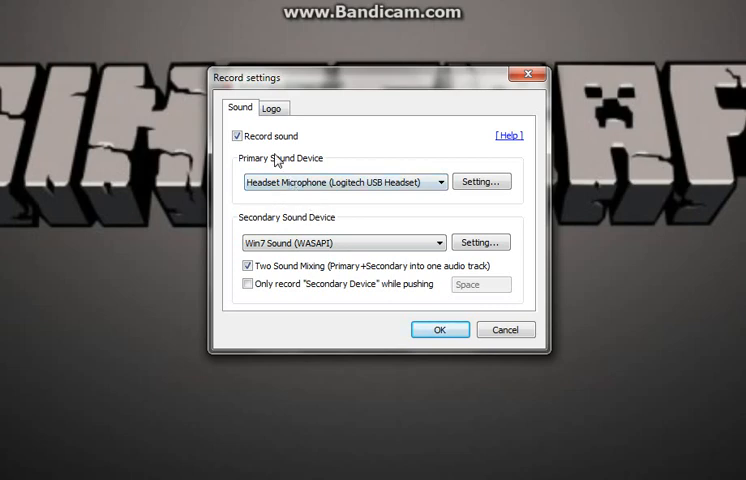
click(275, 107)
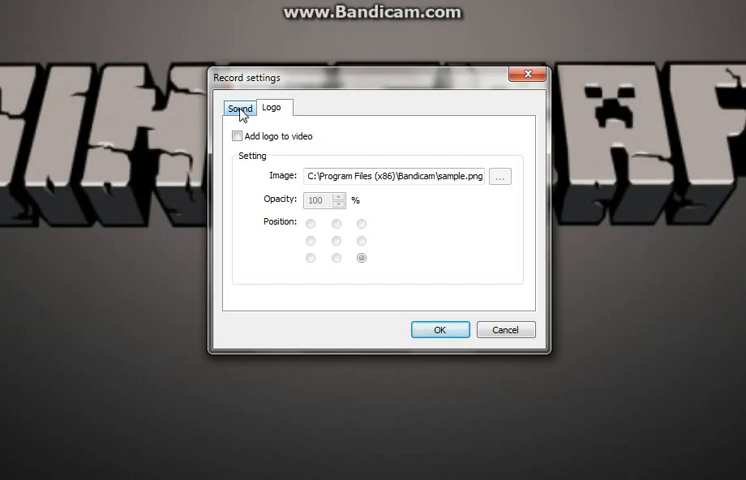
- Leave 'Add logo to video' unchecked and confirm the record settings with OK
click(272, 107)
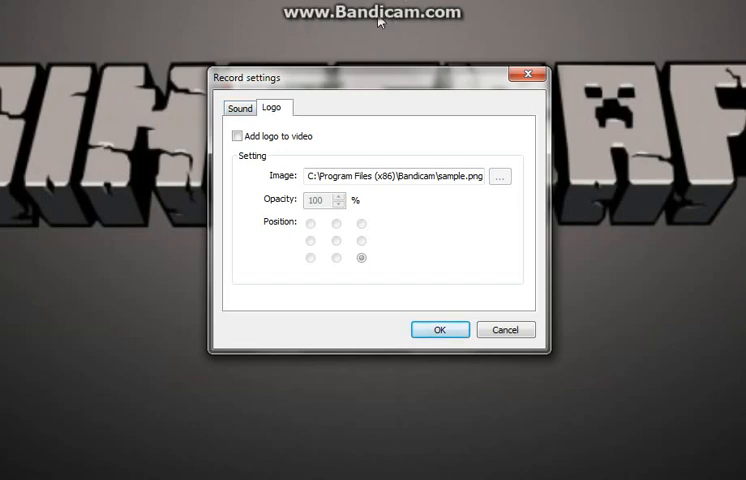
mouse_move(369, 138)
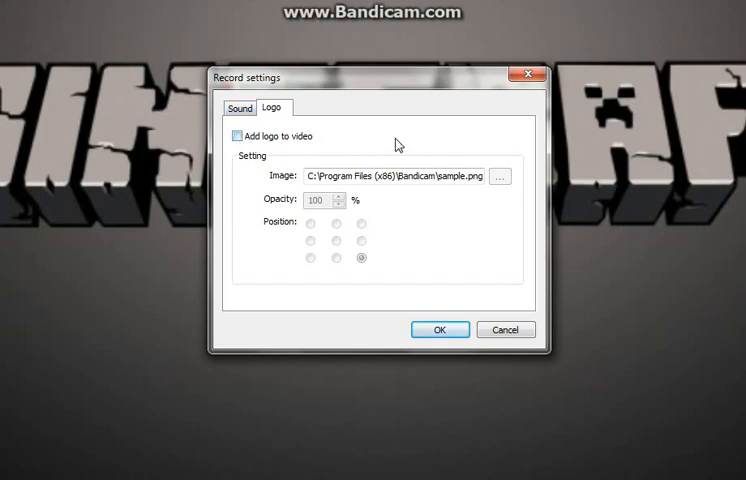
click(238, 108)
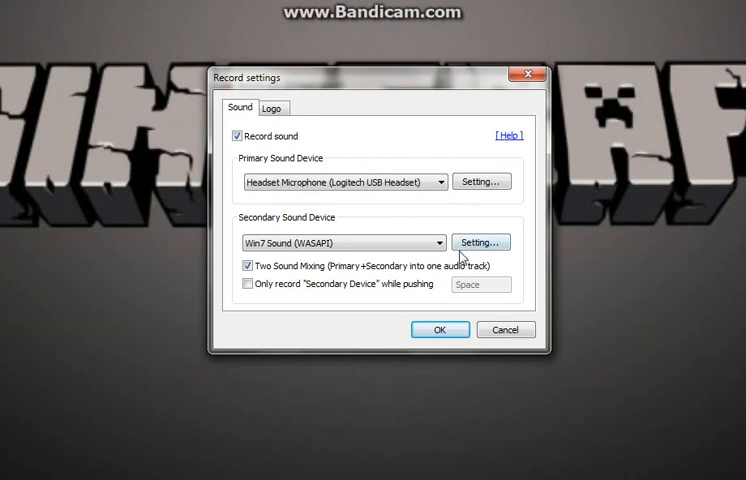
mouse_move(433, 153)
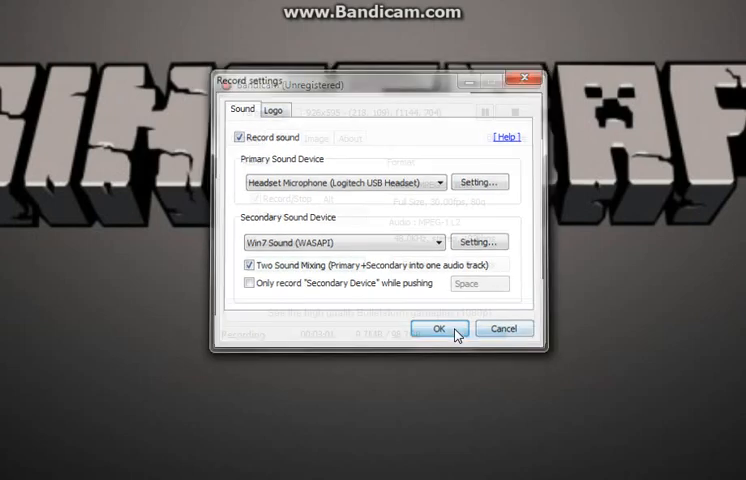
click(437, 328)
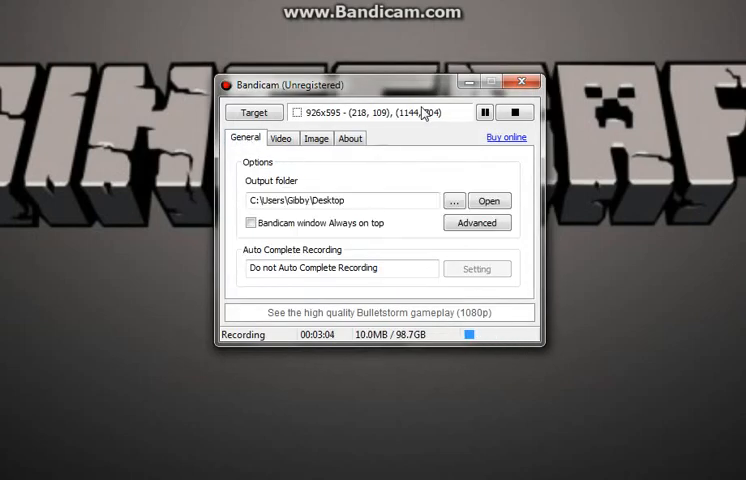
mouse_move(465, 138)
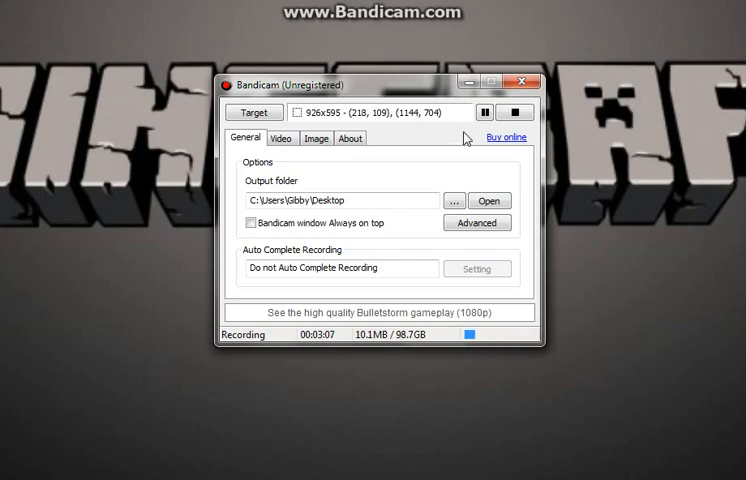